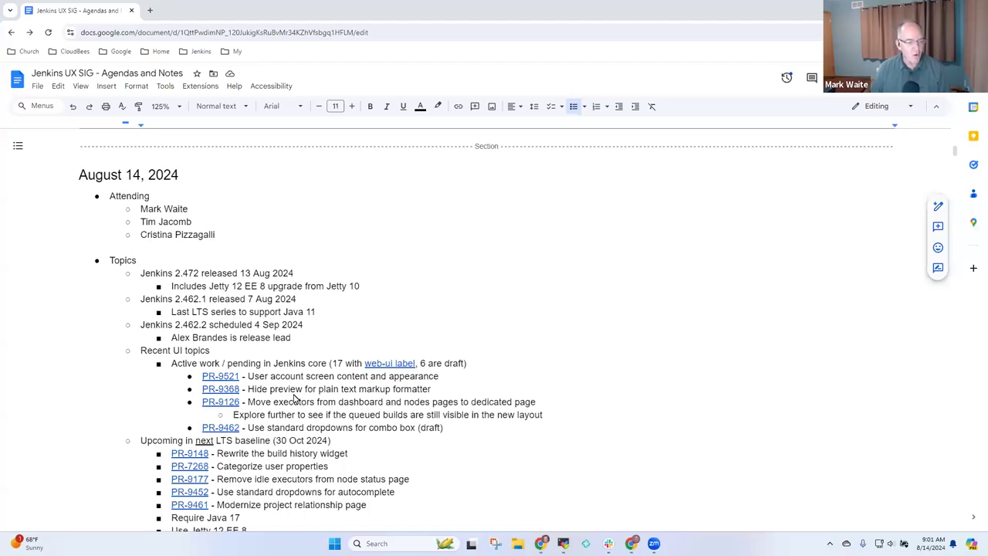
{"action": "mouse_move", "coordinate": [296, 402]}
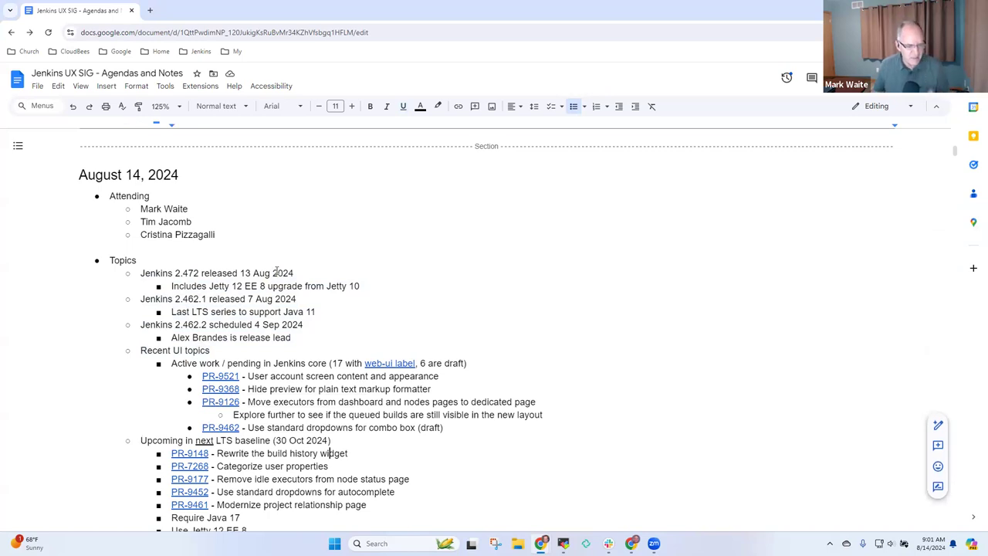
Step: Add a 'DevOps World Virtual' bullet with 'Tim and Jan speaking', then a 'Jenkins dashboard survey' bullet
{"action": "scroll", "scroll_direction": "down", "scroll_amount": 3}
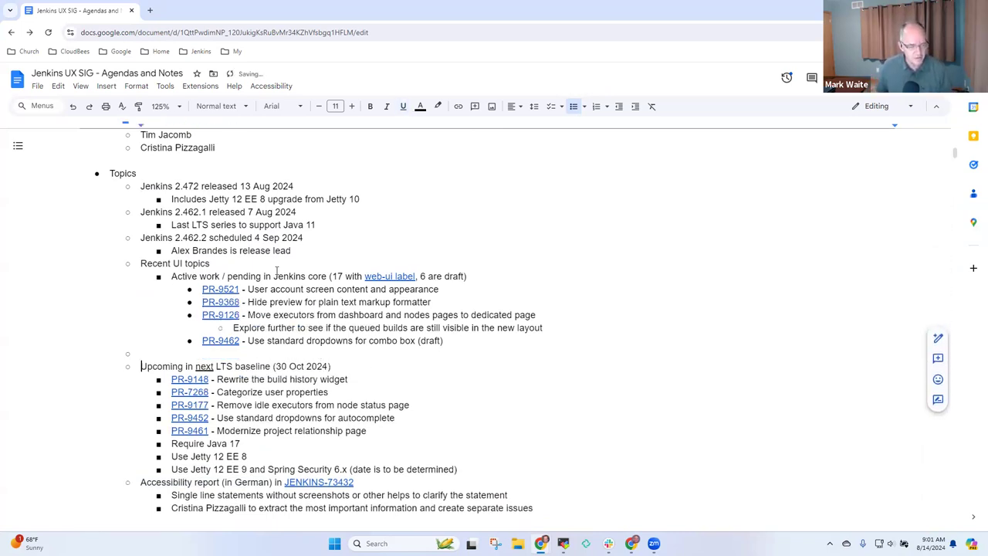
{"action": "type", "text": "DevOps World Virtual"}
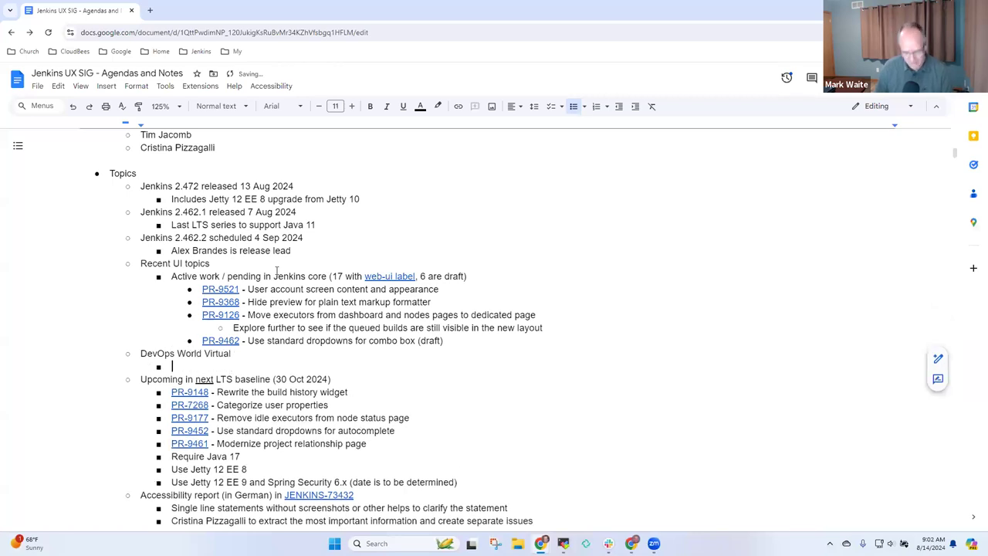
{"action": "type", "text": "Tim and"}
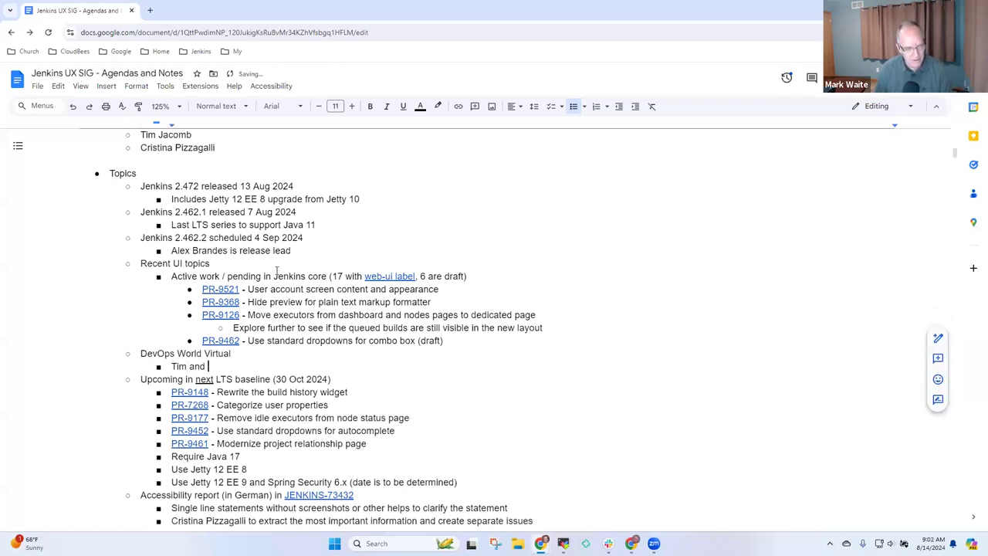
{"action": "type", "text": "Jan"}
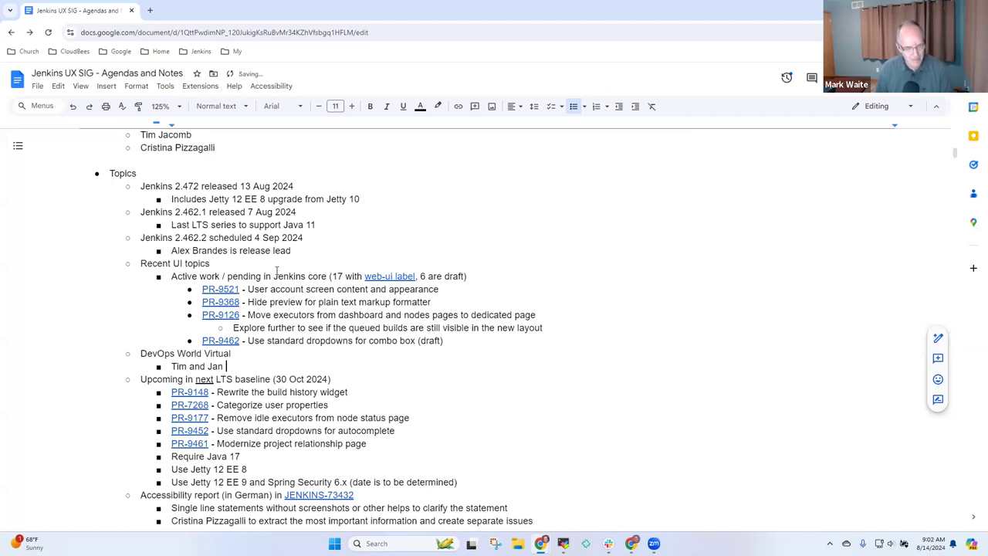
{"action": "type", "text": "speaking"}
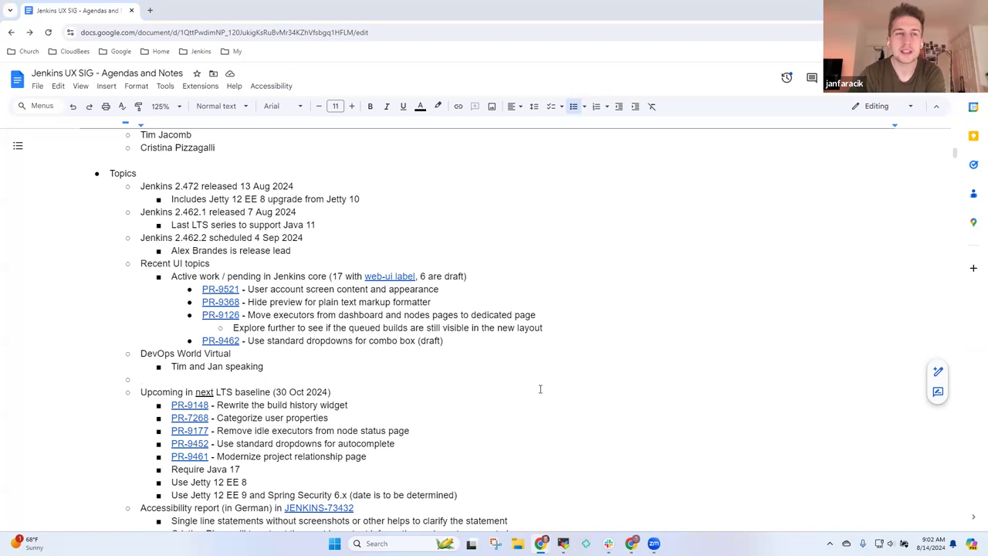
{"action": "type", "text": "Jenkins dashboard"}
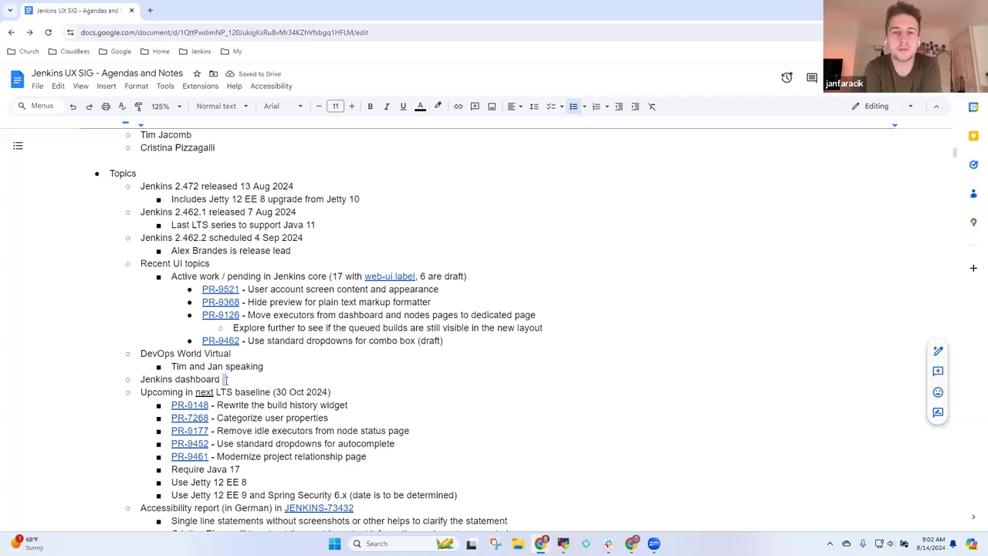
{"action": "type", "text": "surve"}
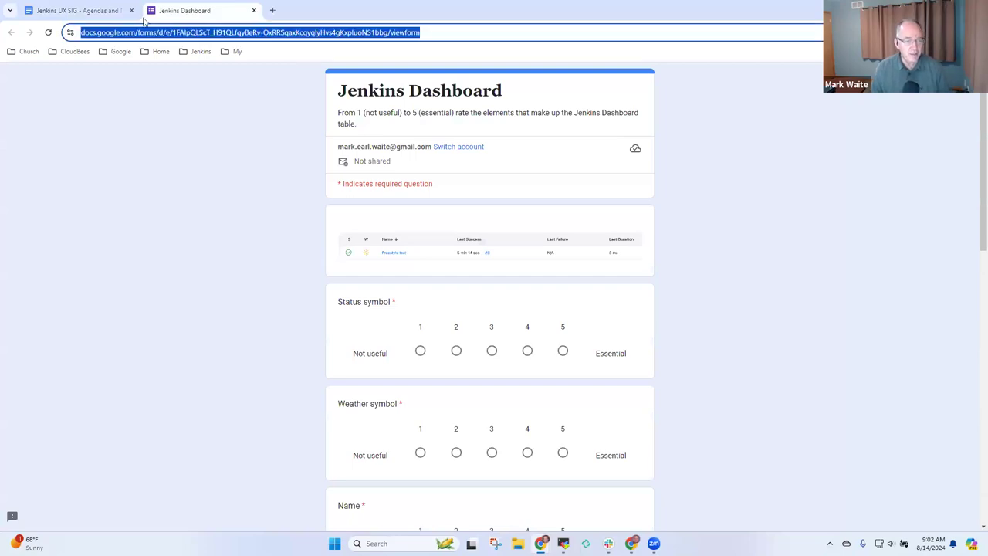
Step: Link the words 'Google form' in the agenda to the dashboard survey form's URL
{"action": "left_click", "coordinate": [73, 10]}
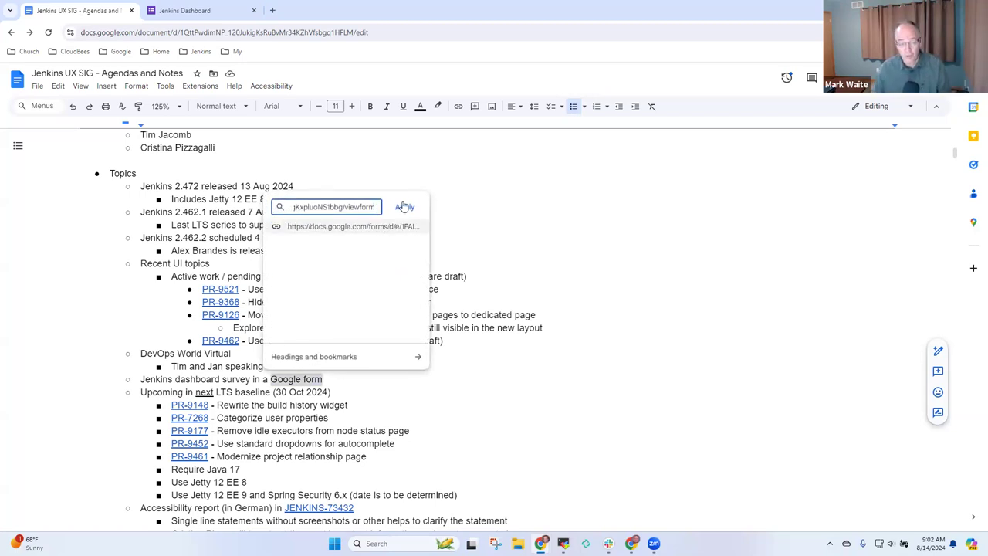
{"action": "left_click", "coordinate": [405, 207]}
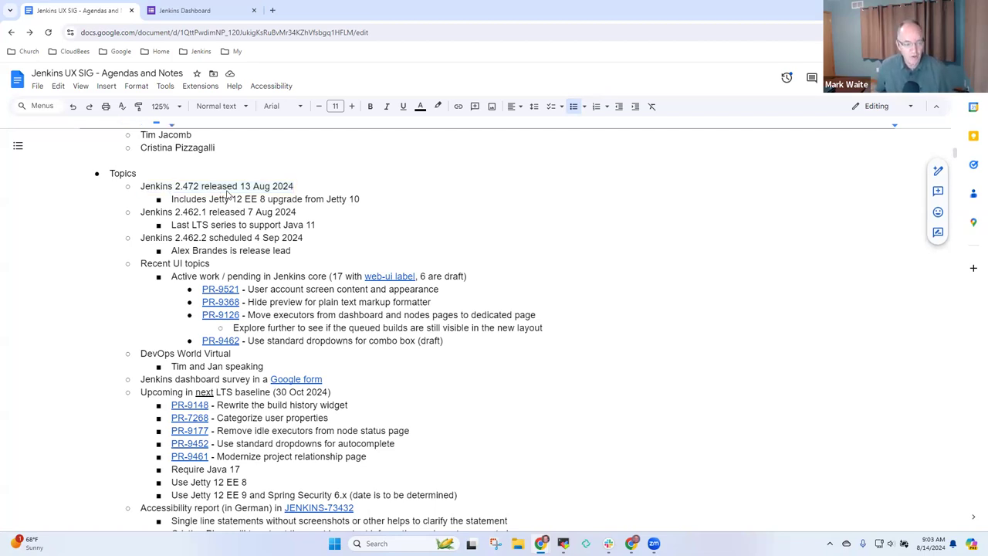
{"action": "double_click", "coordinate": [226, 199]}
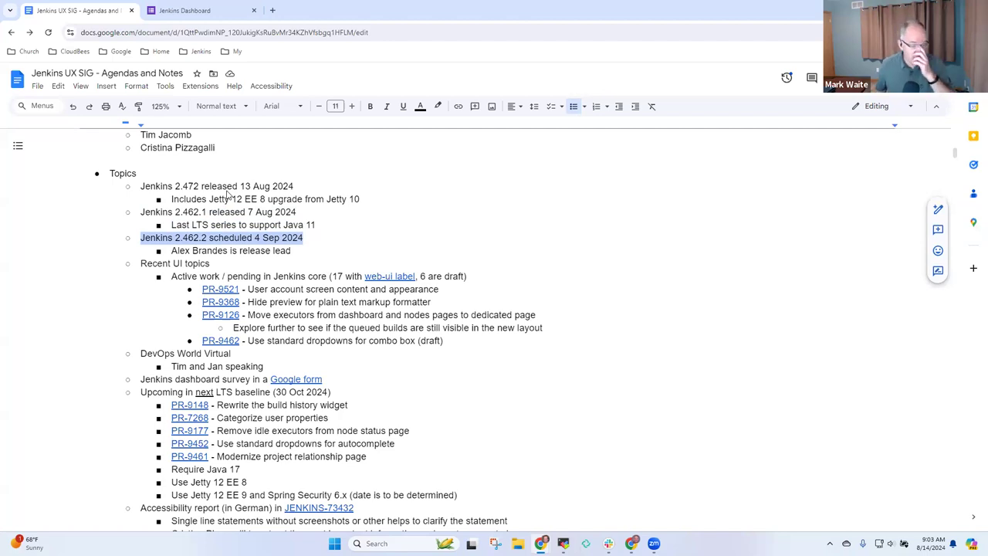
{"action": "left_click", "coordinate": [212, 263]}
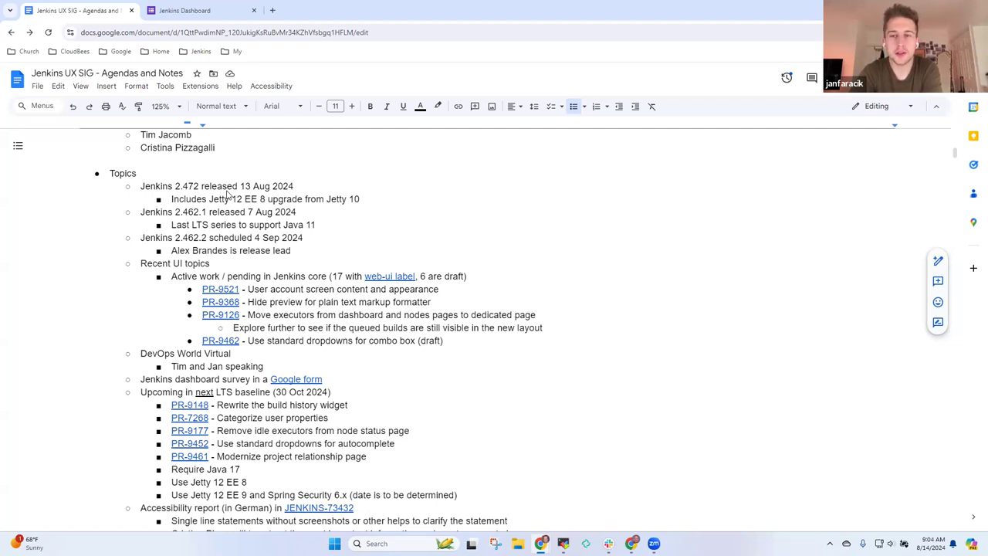
{"action": "type", "text": "Com"}
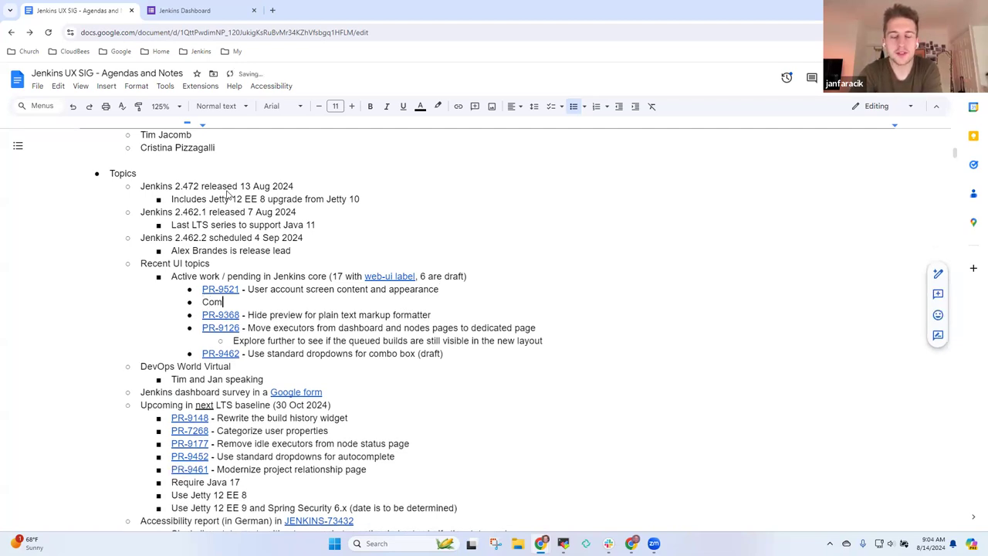
{"action": "type", "text": "mand palette merge request, waiting for review fro"}
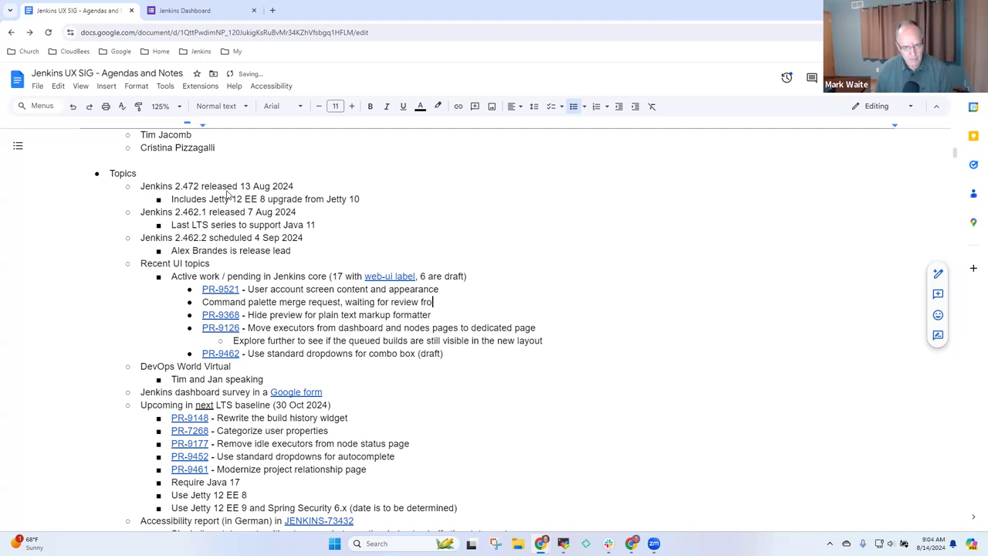
{"action": "type", "text": "Daniel"}
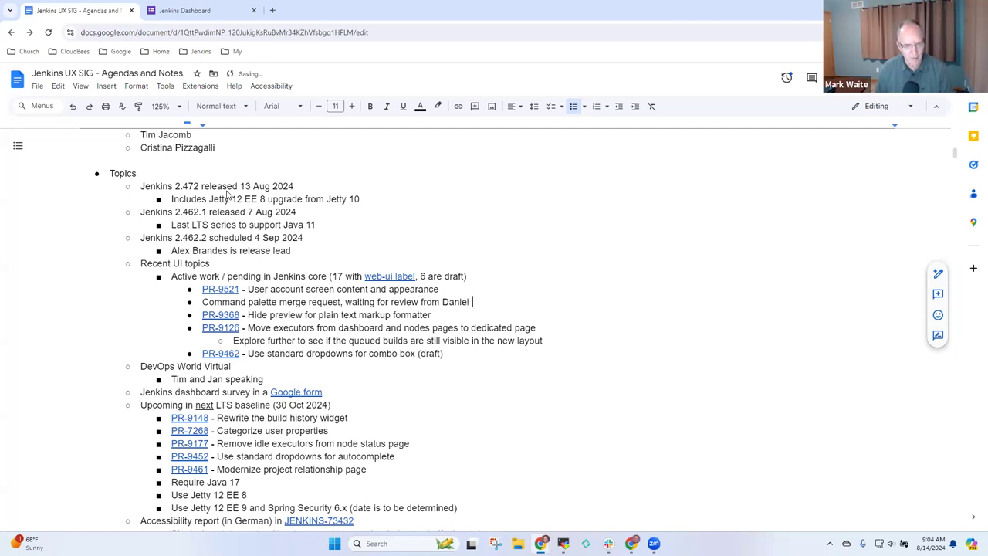
{"action": "type", "text": "Beck"}
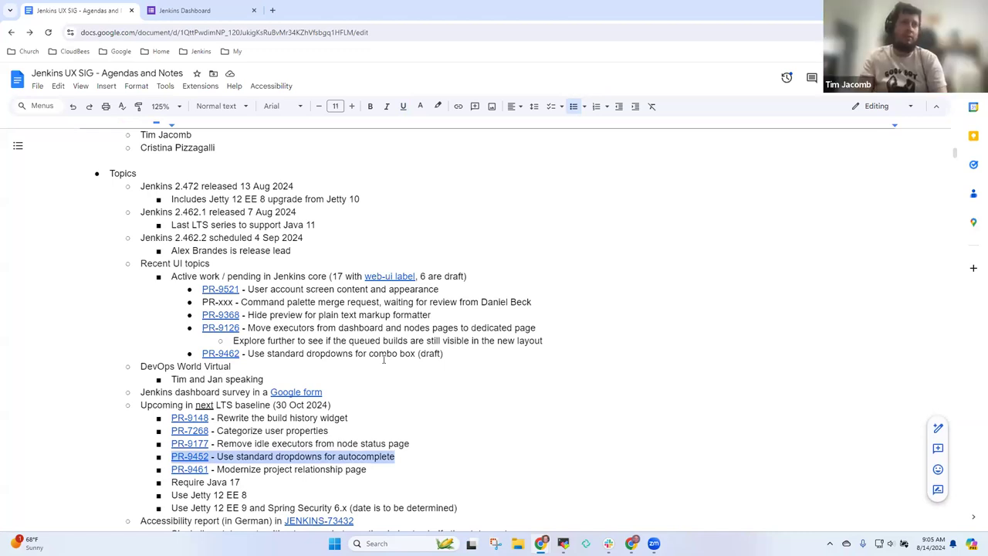
Step: Mark PR-9452 '(merged today)' and note PR-9462 'needs to merge over PR-9452'
{"action": "left_click", "coordinate": [161, 366]}
{"action": "type", "text": "needs to"}
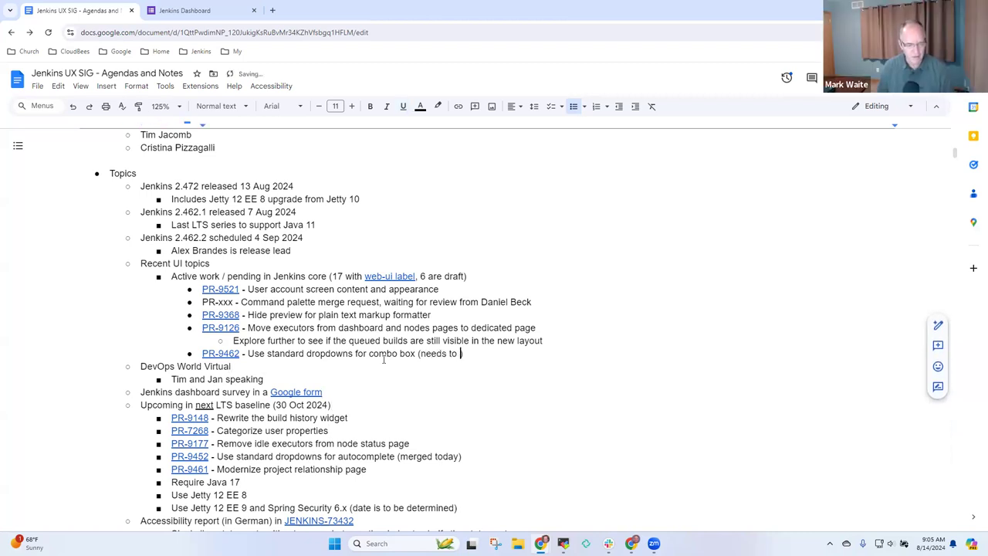
{"action": "type", "text": "base off"}
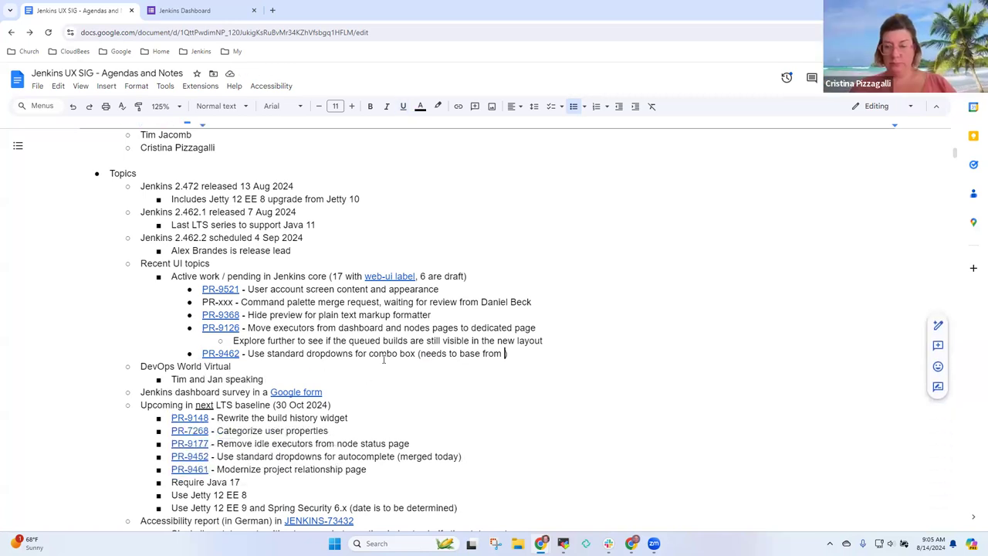
{"action": "type", "text": "PR-9452)"}
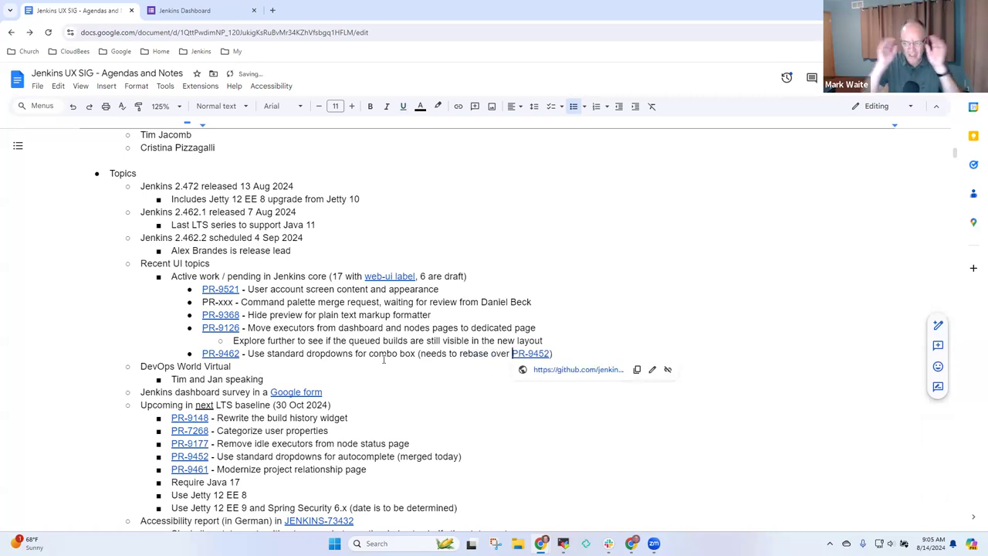
{"action": "double_click", "coordinate": [474, 354]}
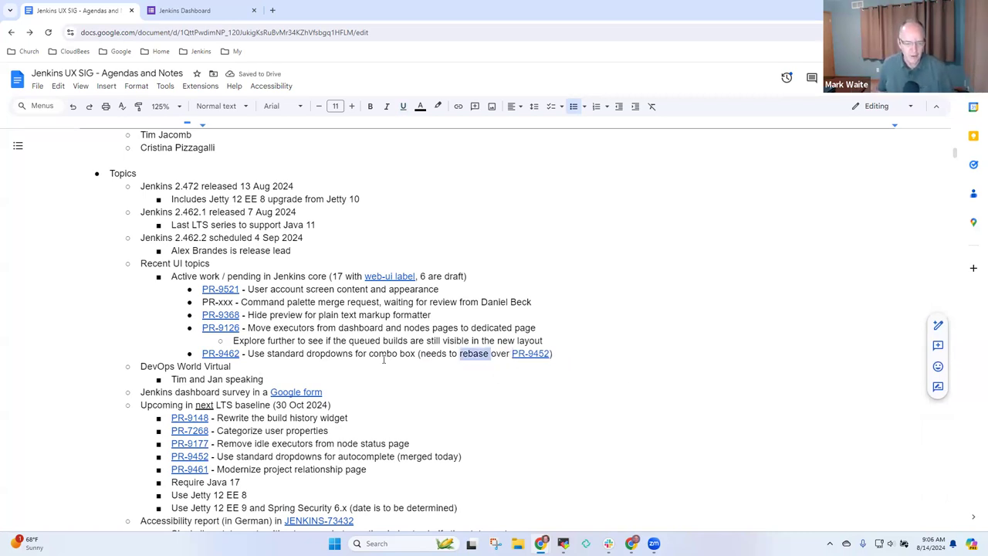
{"action": "type", "text": "merge"}
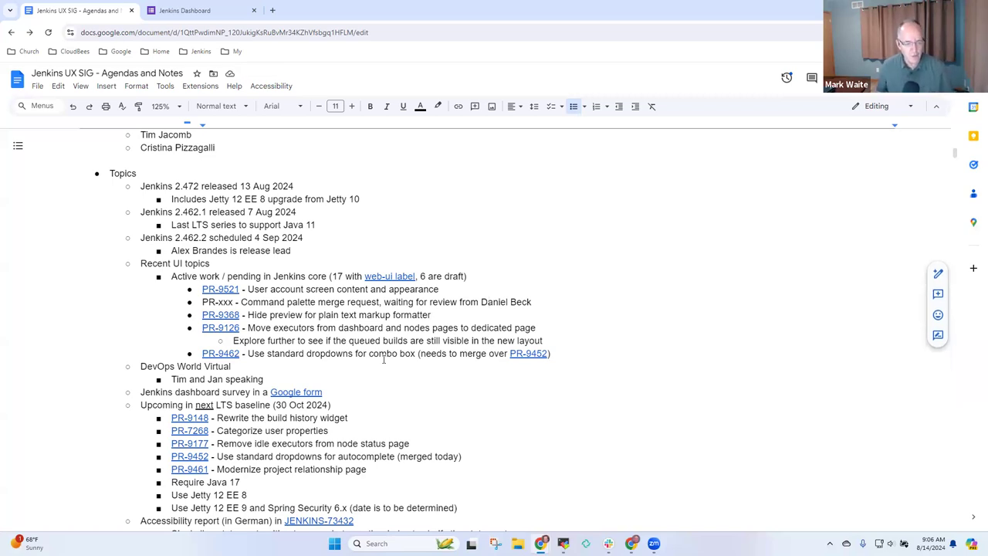
{"action": "left_click", "coordinate": [200, 276]}
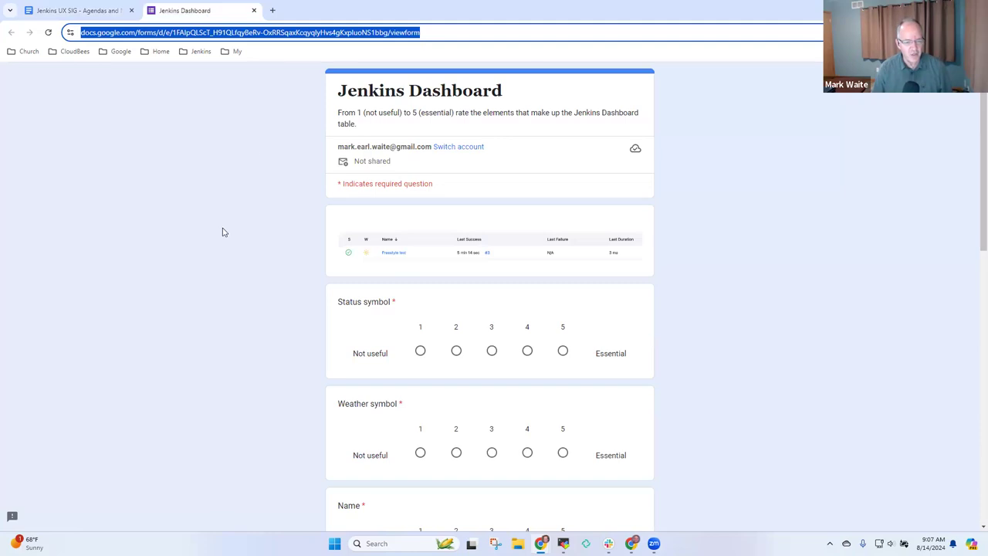
{"action": "mouse_move", "coordinate": [508, 280]}
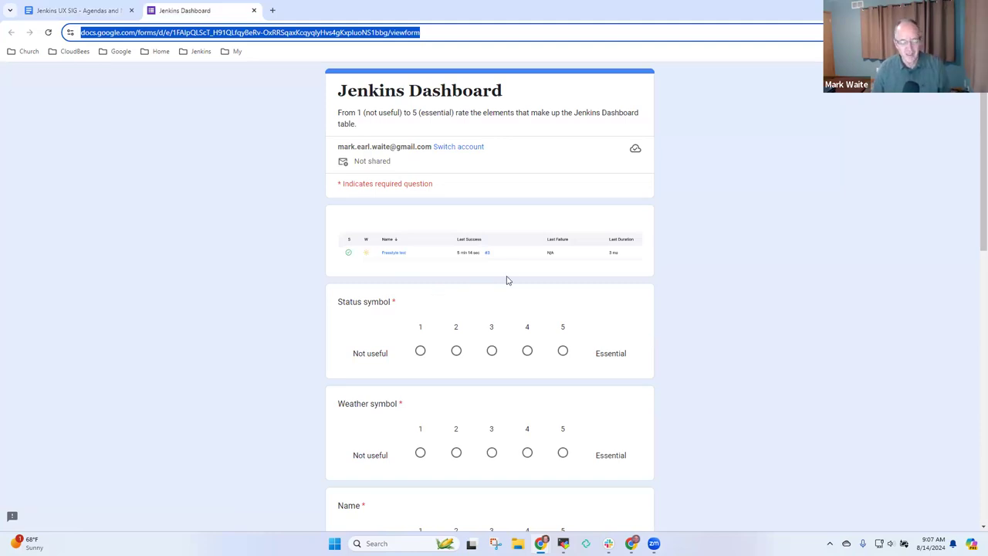
{"action": "mouse_move", "coordinate": [541, 292]}
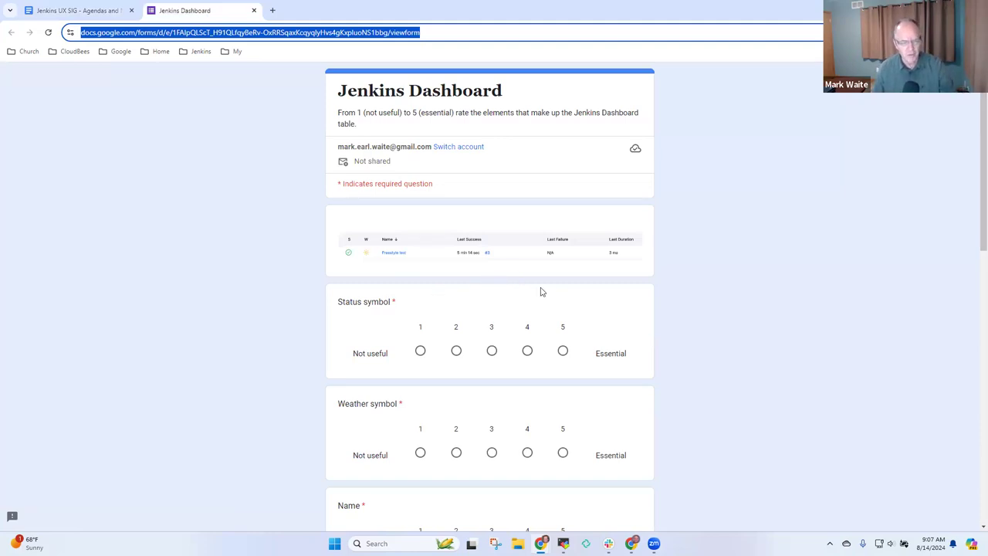
{"action": "scroll", "scroll_direction": "down", "scroll_amount": 3}
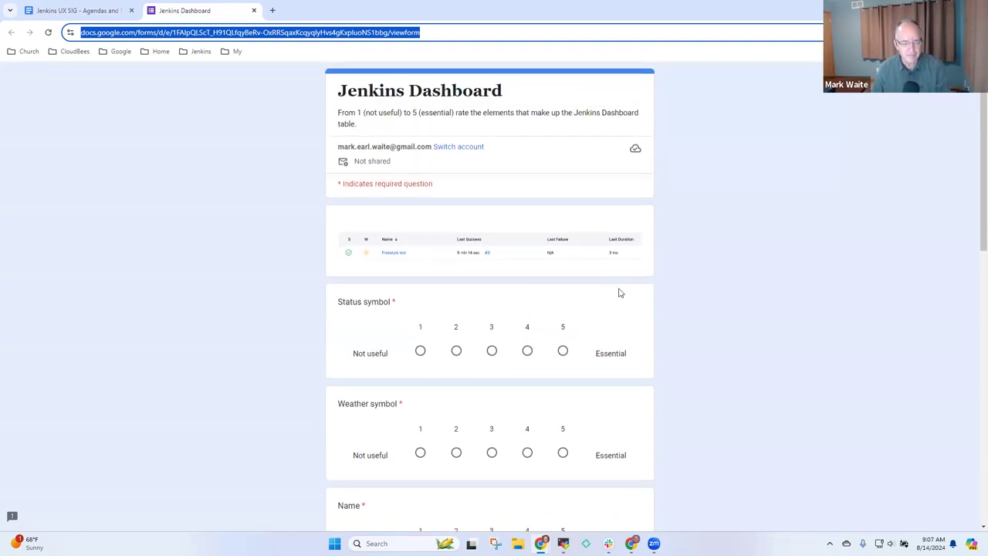
{"action": "mouse_move", "coordinate": [705, 303]}
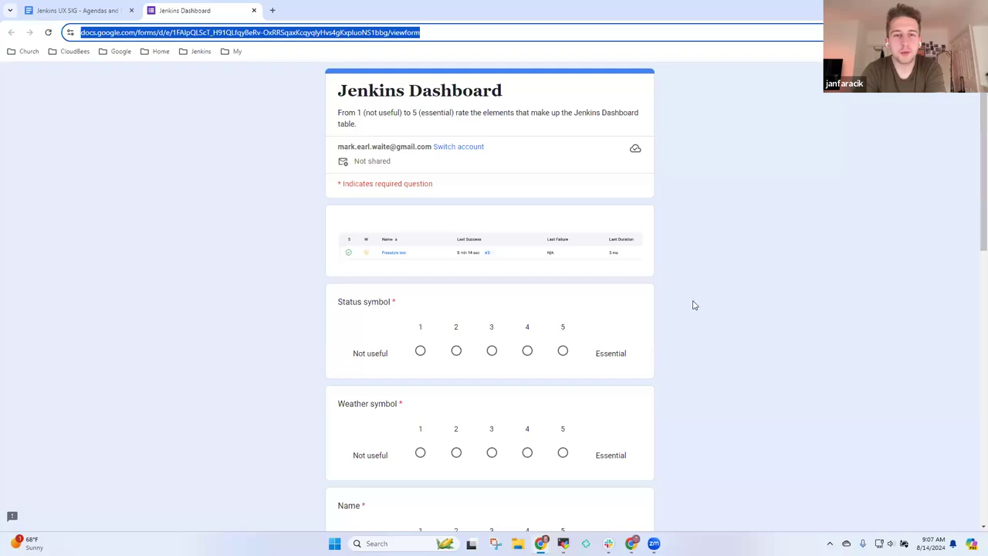
{"action": "mouse_move", "coordinate": [692, 307]}
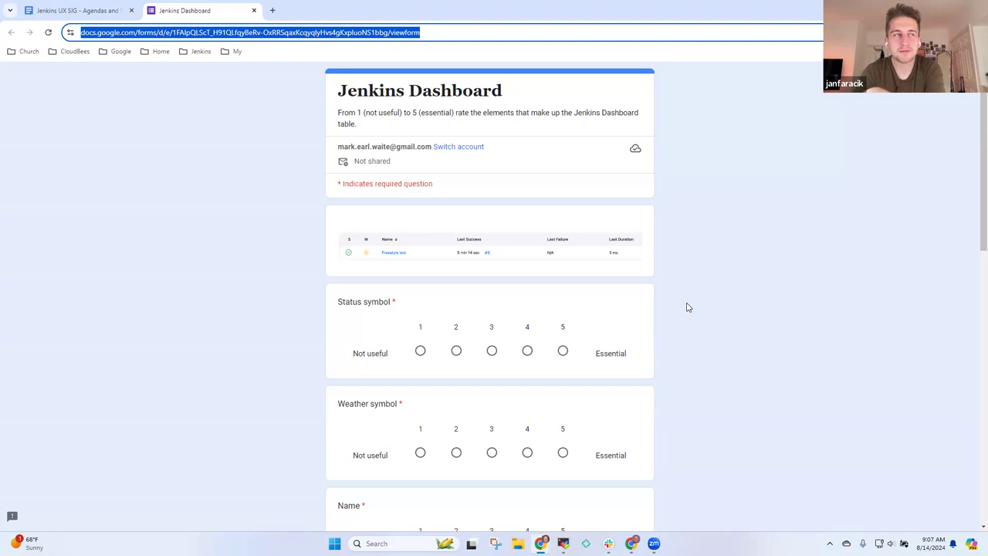
{"action": "mouse_move", "coordinate": [690, 315]}
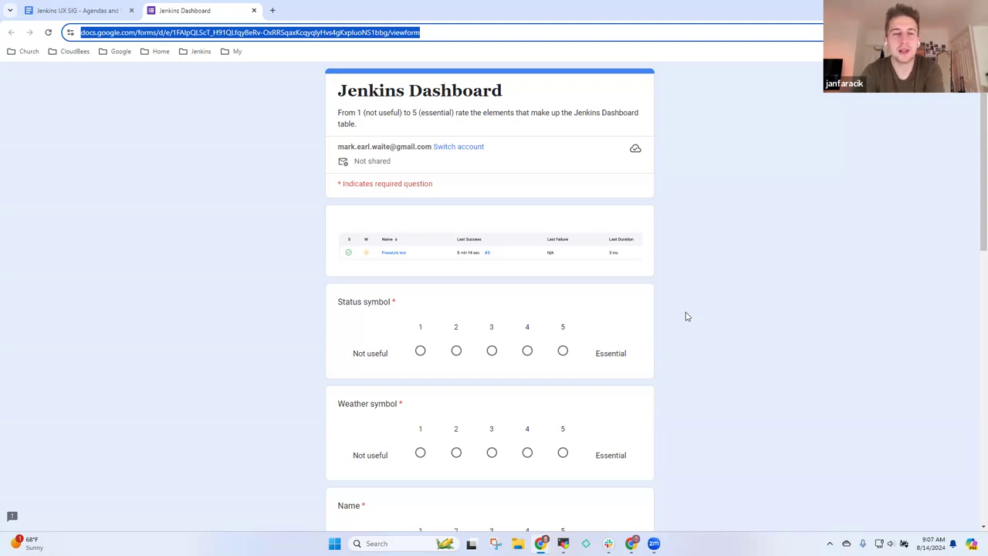
{"action": "mouse_move", "coordinate": [703, 319]}
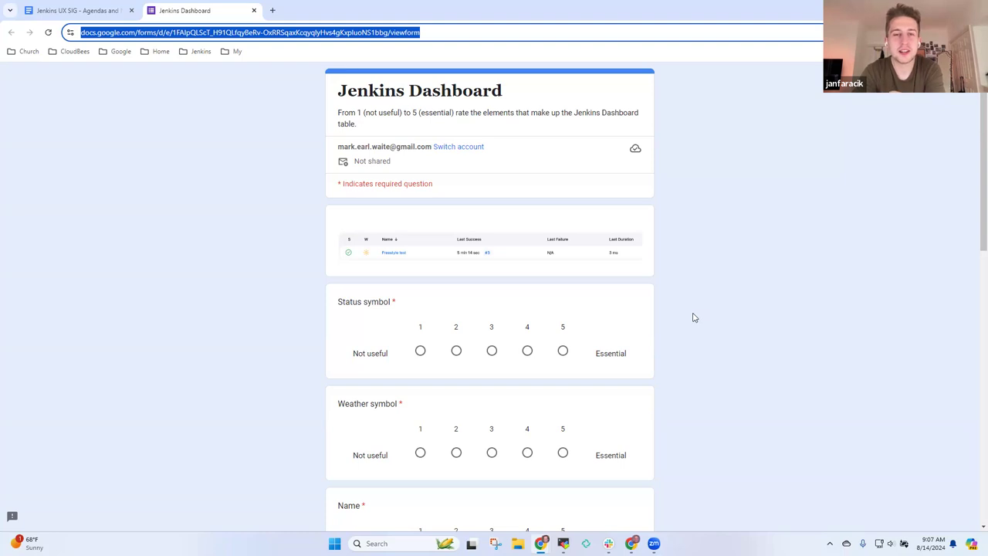
{"action": "mouse_move", "coordinate": [692, 317]}
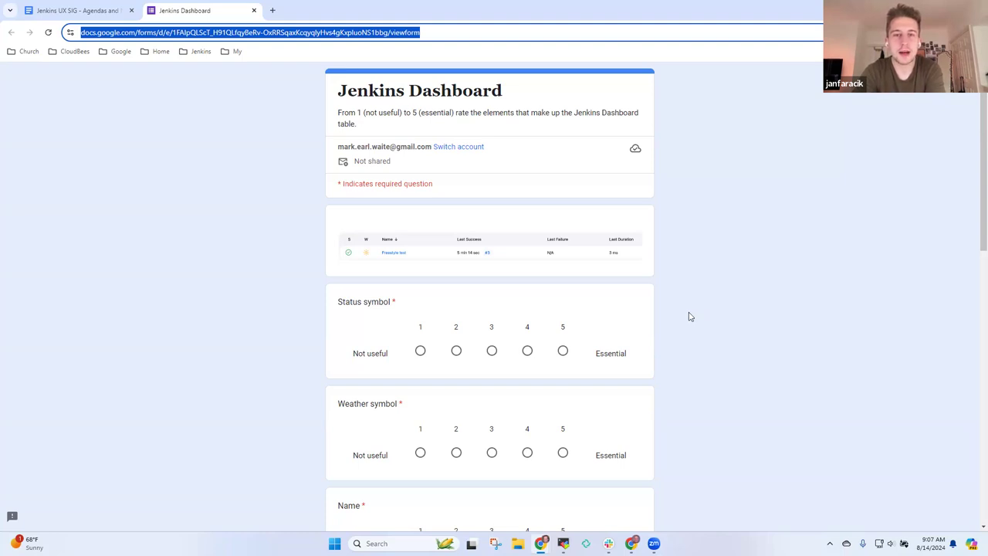
{"action": "mouse_move", "coordinate": [973, 226]}
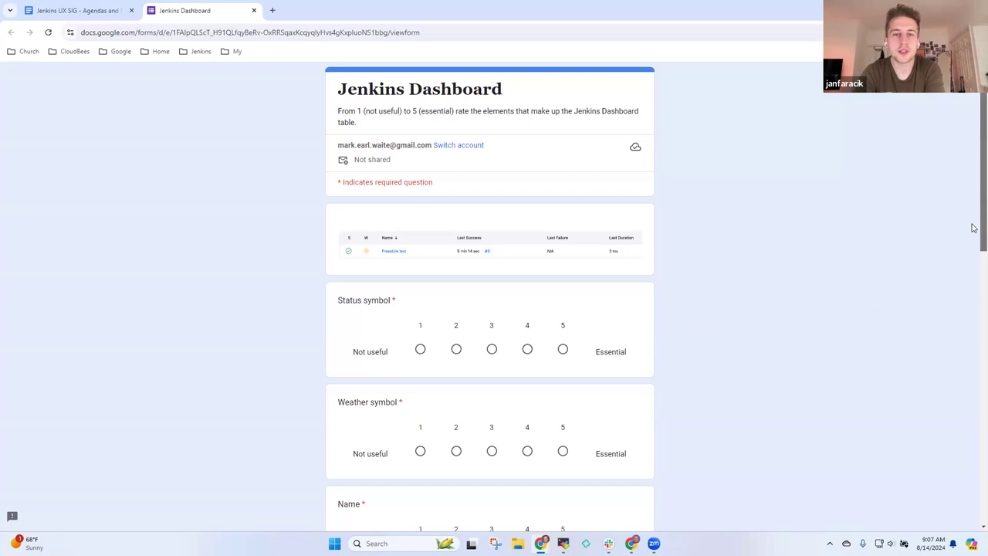
{"action": "scroll", "scroll_direction": "down", "scroll_amount": 3}
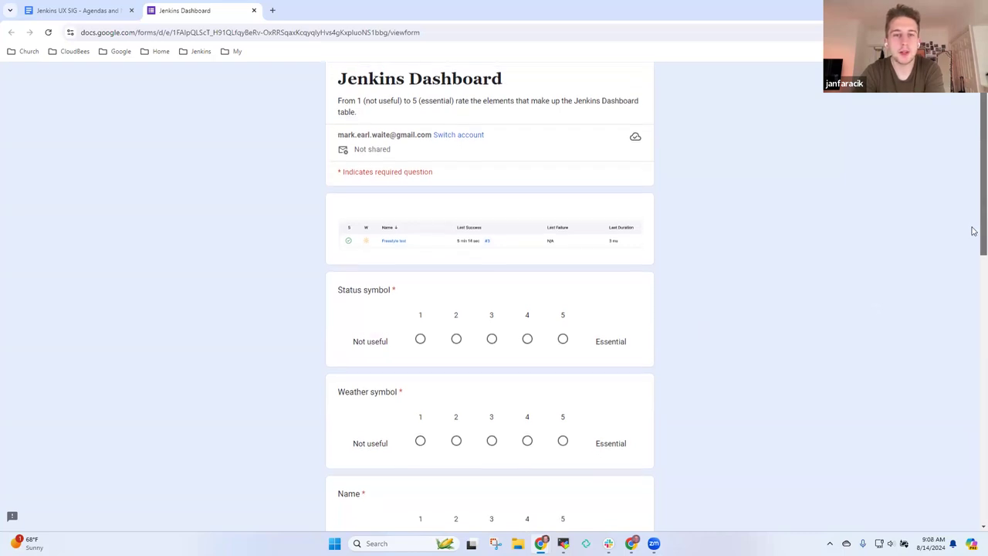
{"action": "scroll", "scroll_direction": "down", "scroll_amount": 3}
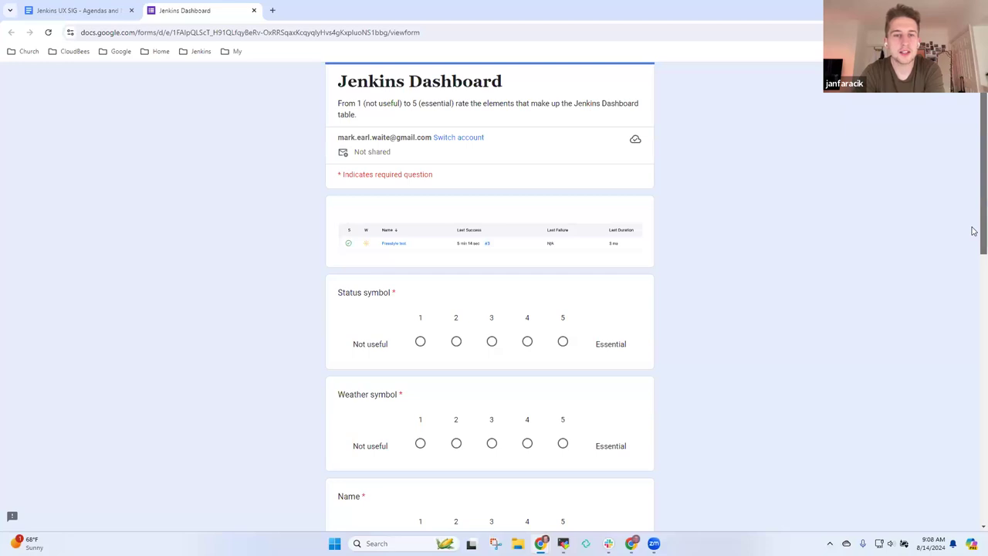
{"action": "mouse_move", "coordinate": [358, 247]}
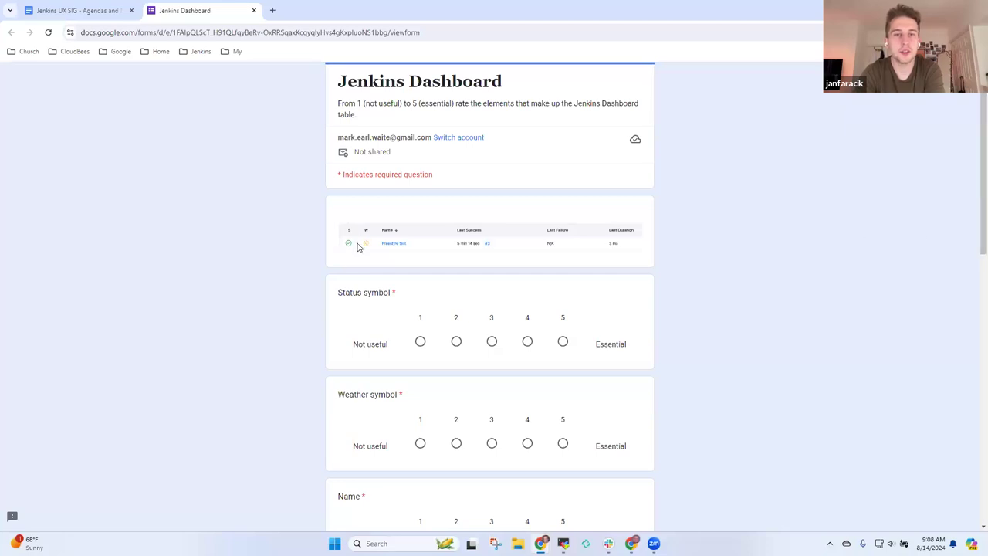
{"action": "mouse_move", "coordinate": [831, 248]}
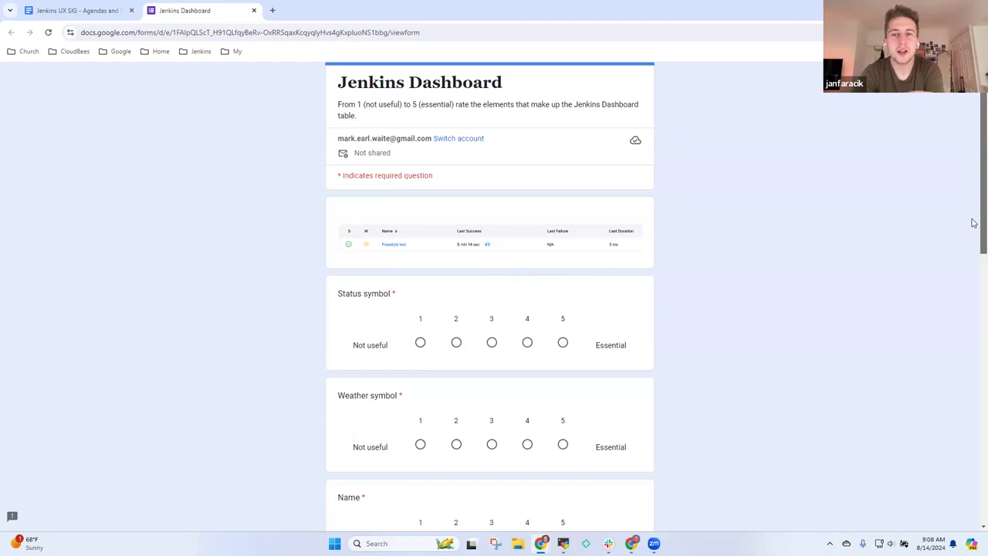
{"action": "scroll", "scroll_direction": "down", "scroll_amount": 3}
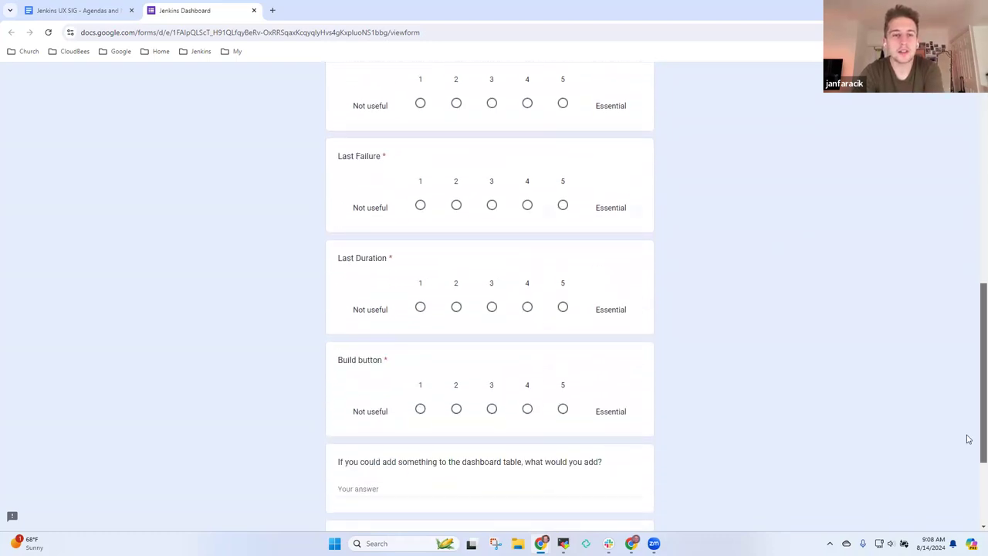
Step: Switch back to the 'Jenkins UX SIG - Agendas and Notes' document tab
{"action": "scroll", "scroll_direction": "down", "scroll_amount": 3}
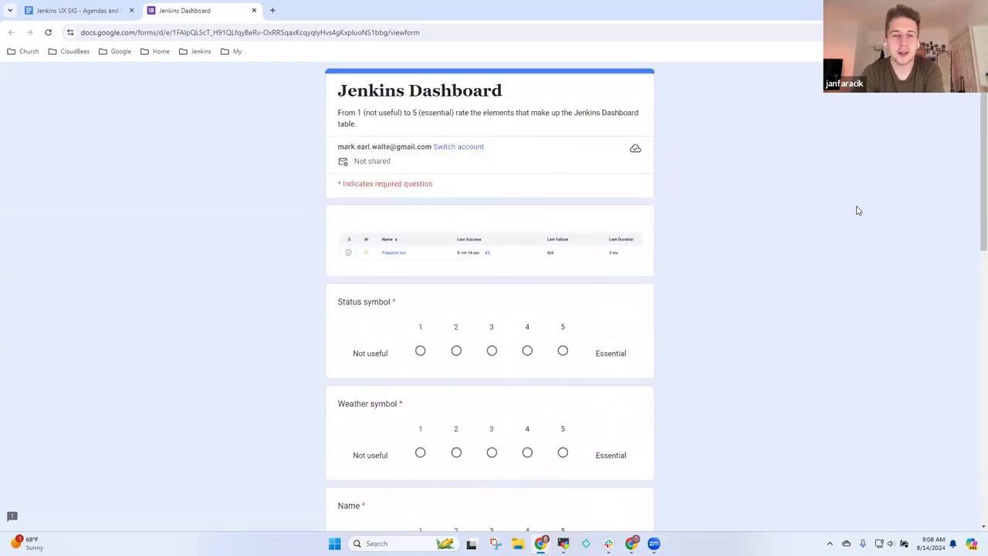
{"action": "mouse_move", "coordinate": [855, 206]}
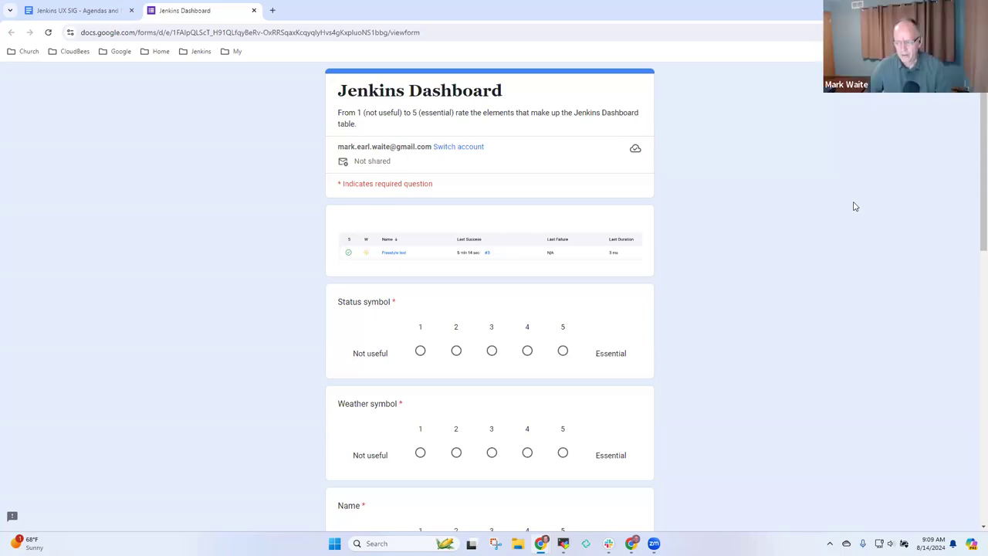
{"action": "mouse_move", "coordinate": [778, 254]}
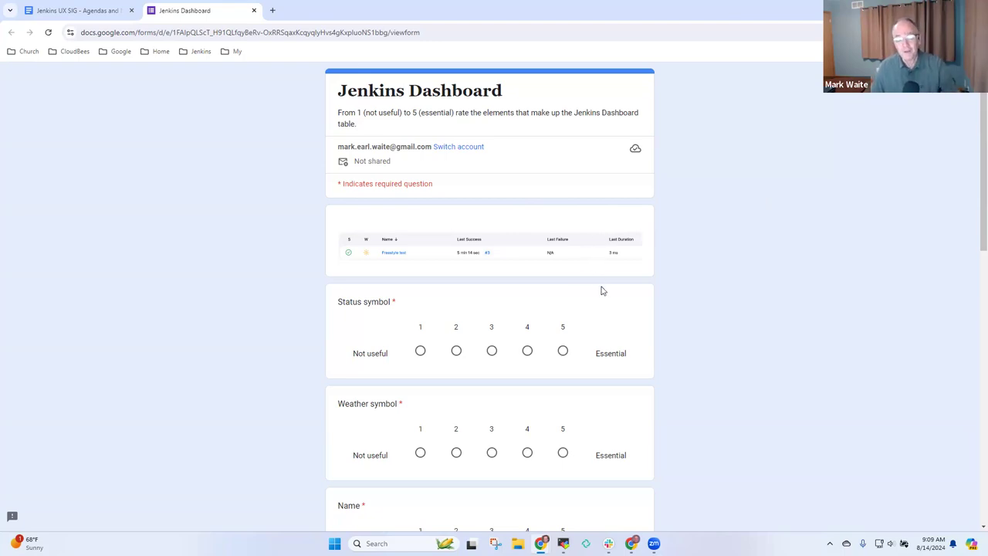
{"action": "mouse_move", "coordinate": [590, 307]}
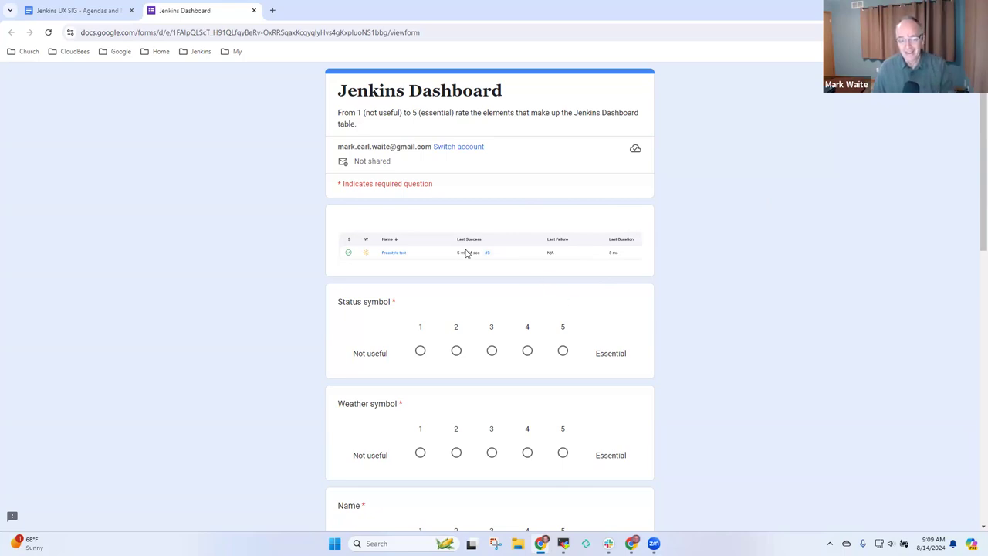
{"action": "mouse_move", "coordinate": [512, 274]}
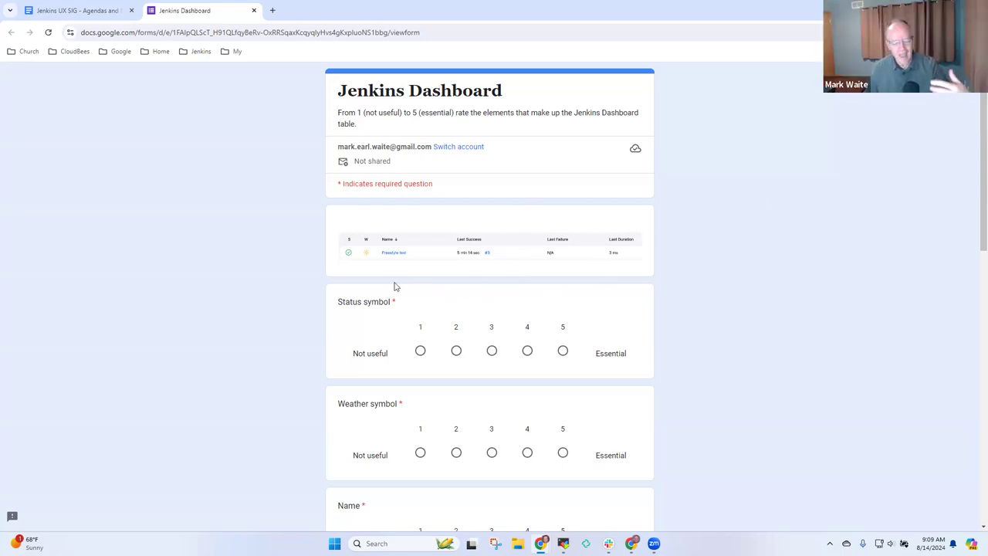
{"action": "mouse_move", "coordinate": [594, 288]}
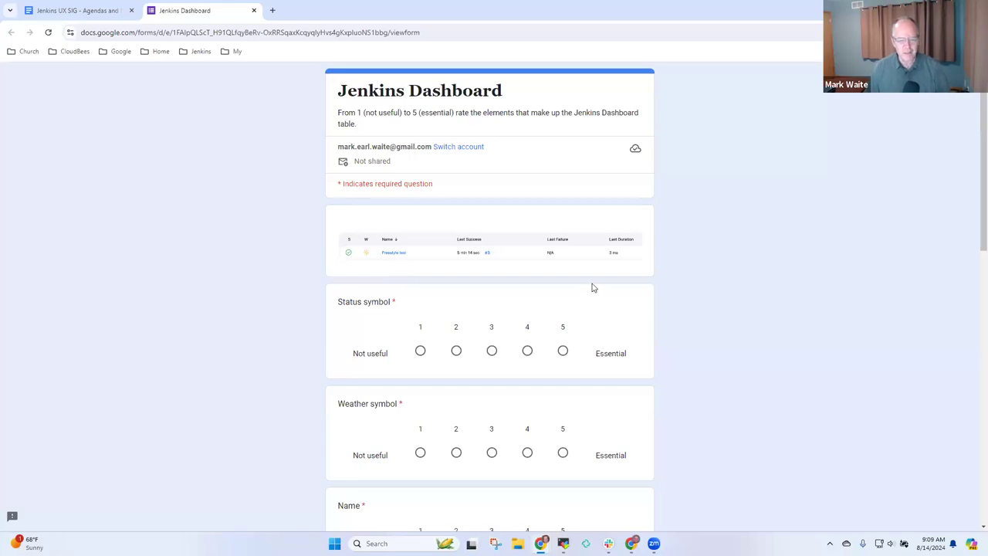
{"action": "mouse_move", "coordinate": [618, 261]}
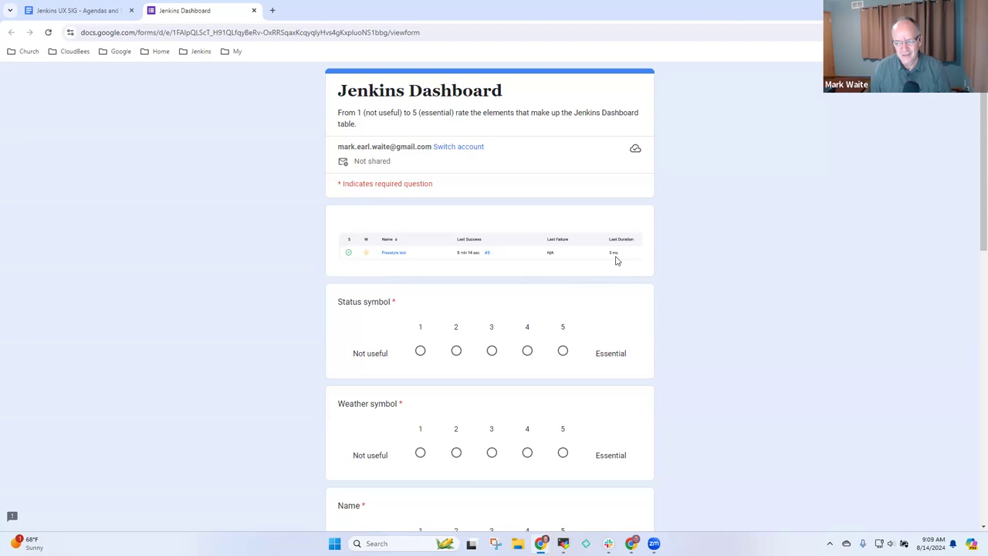
{"action": "mouse_move", "coordinate": [586, 265]}
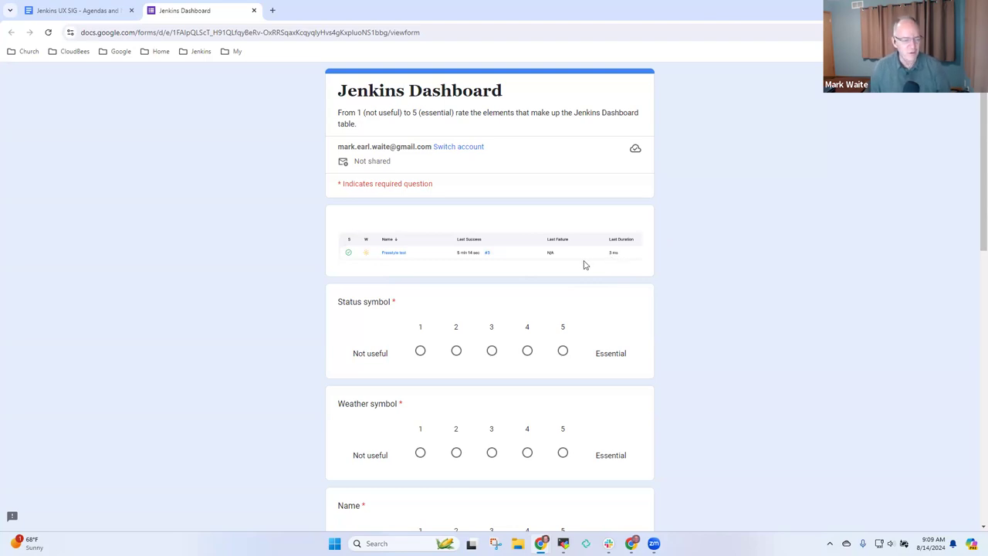
{"action": "left_click", "coordinate": [73, 10]}
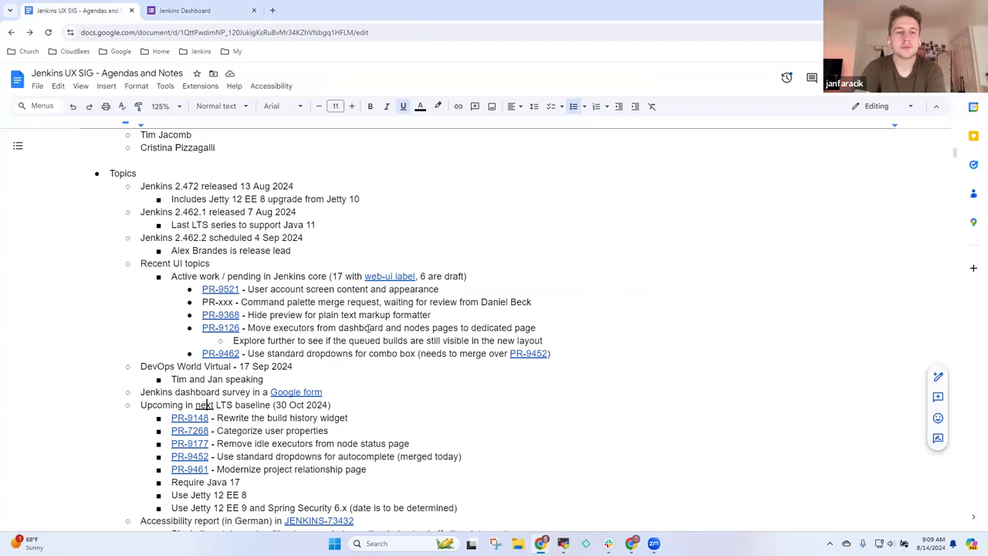
{"action": "scroll", "scroll_direction": "down", "scroll_amount": 3}
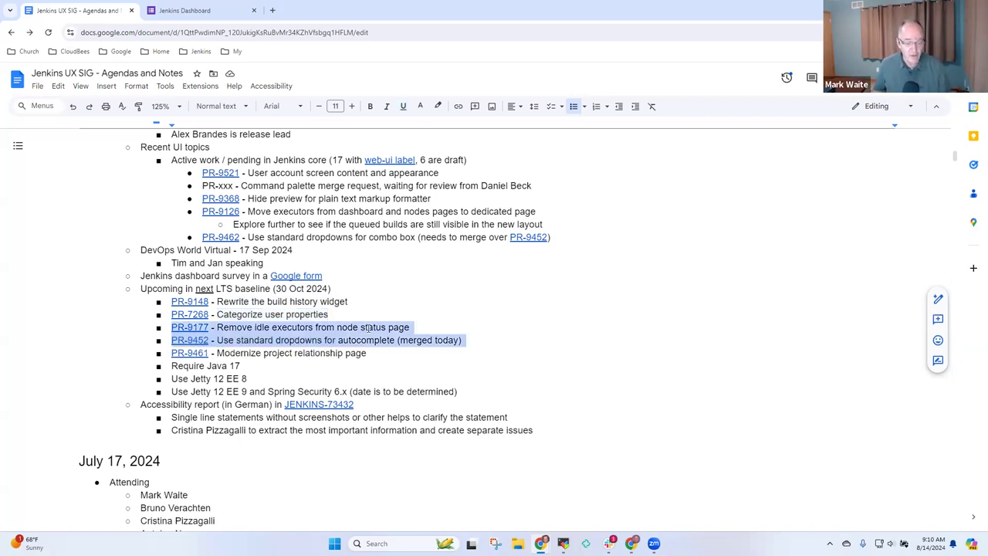
{"action": "left_click_drag", "start_coordinate": [410, 327], "coordinate": [369, 353]}
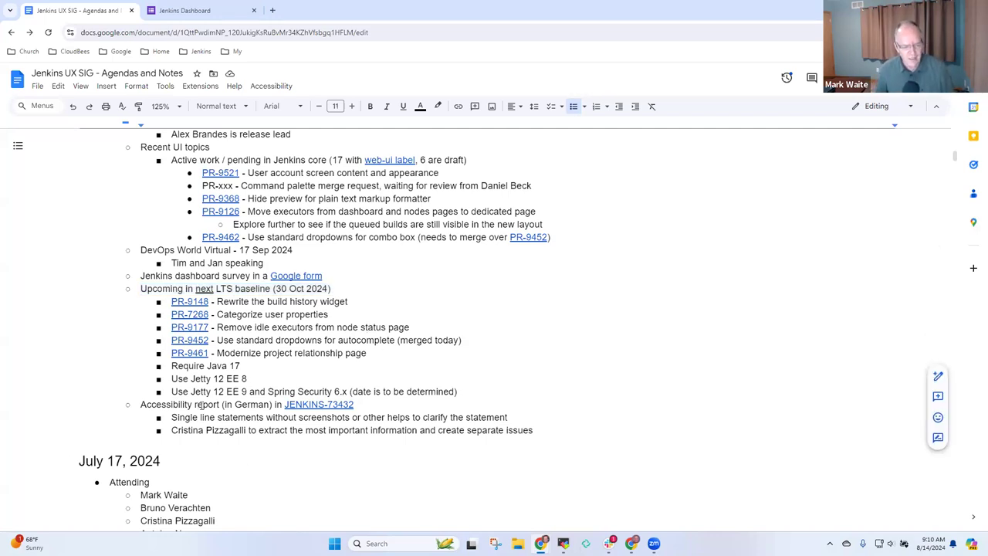
{"action": "mouse_move", "coordinate": [319, 404]}
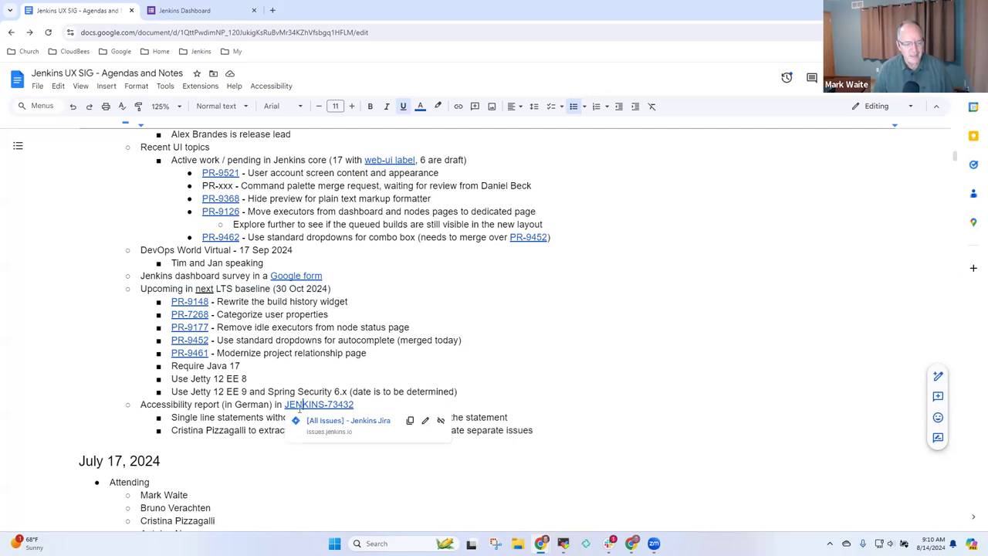
Step: Open issue JENKINS-73432 and its German findings .xlsx attachment in Excel
{"action": "left_click", "coordinate": [319, 404]}
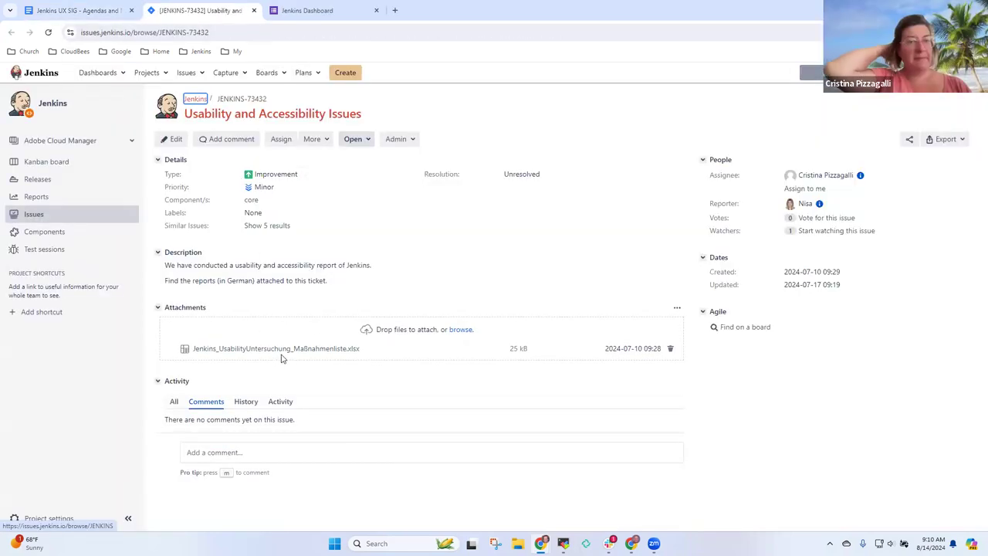
{"action": "mouse_move", "coordinate": [276, 348]}
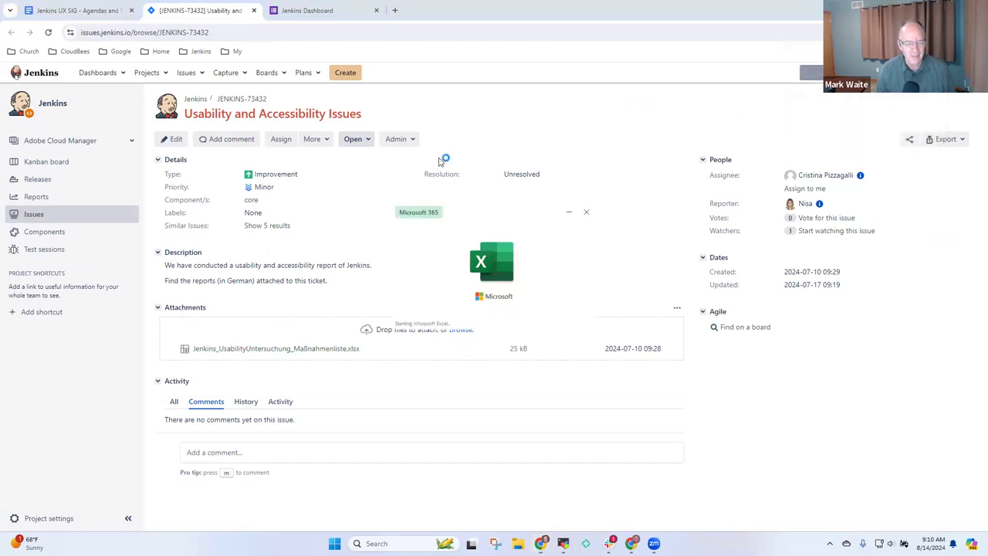
{"action": "left_click", "coordinate": [276, 348]}
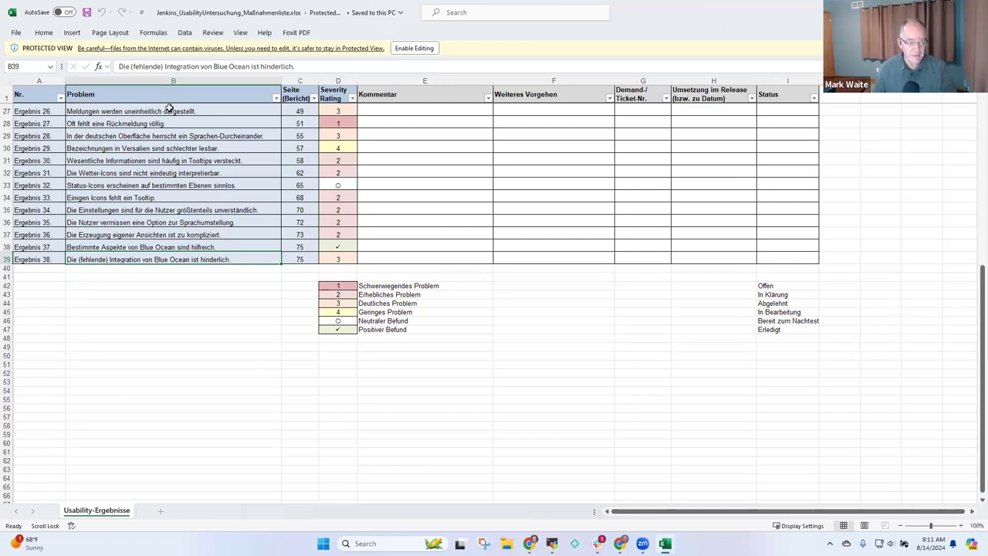
Step: Select the row 27 problem statement and enable editing on the findings spreadsheet
{"action": "left_click", "coordinate": [173, 111]}
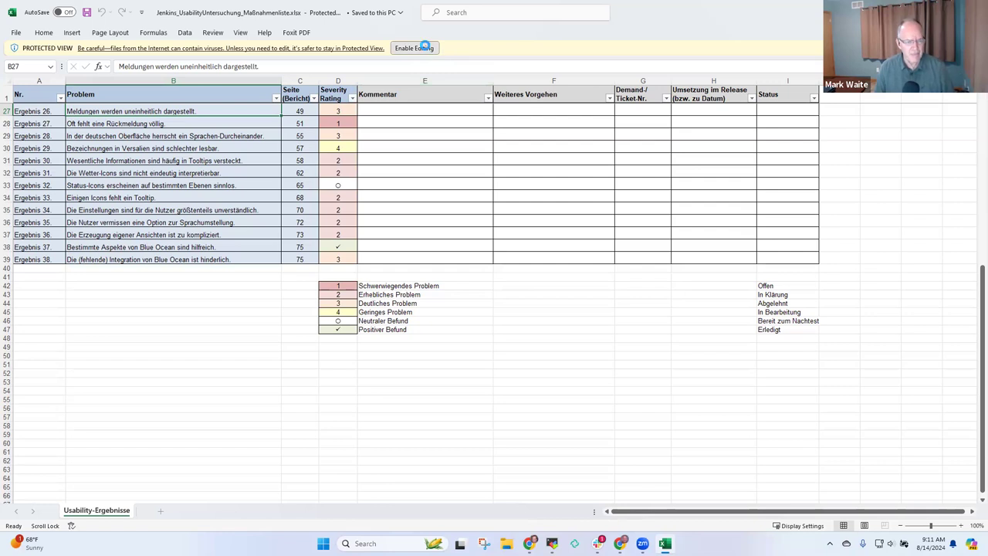
{"action": "left_click", "coordinate": [414, 47]}
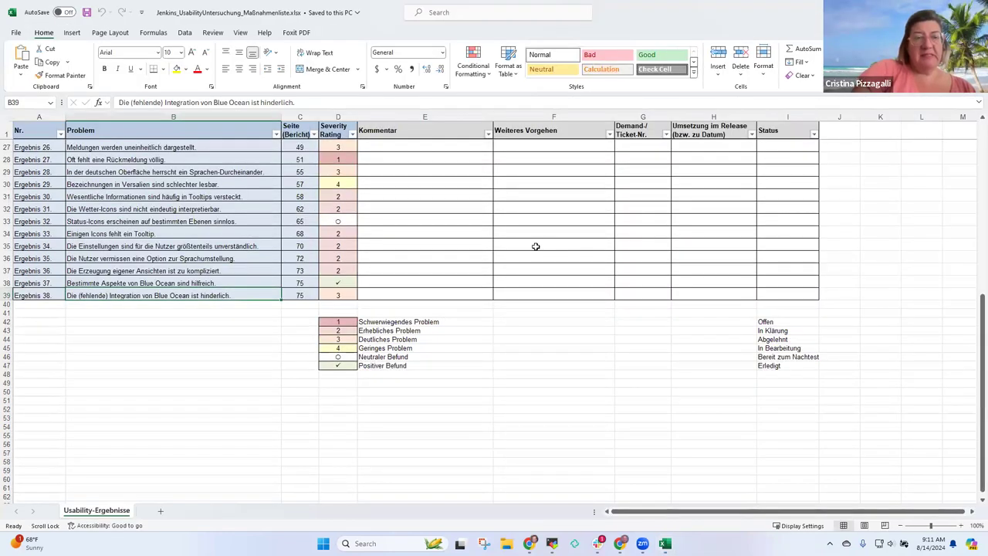
{"action": "mouse_move", "coordinate": [460, 259]}
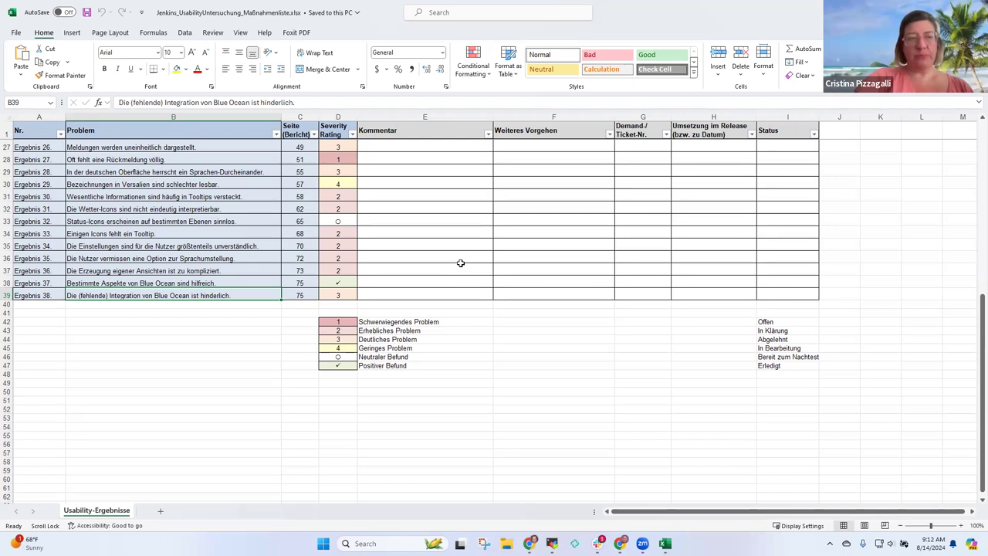
{"action": "mouse_move", "coordinate": [429, 245]}
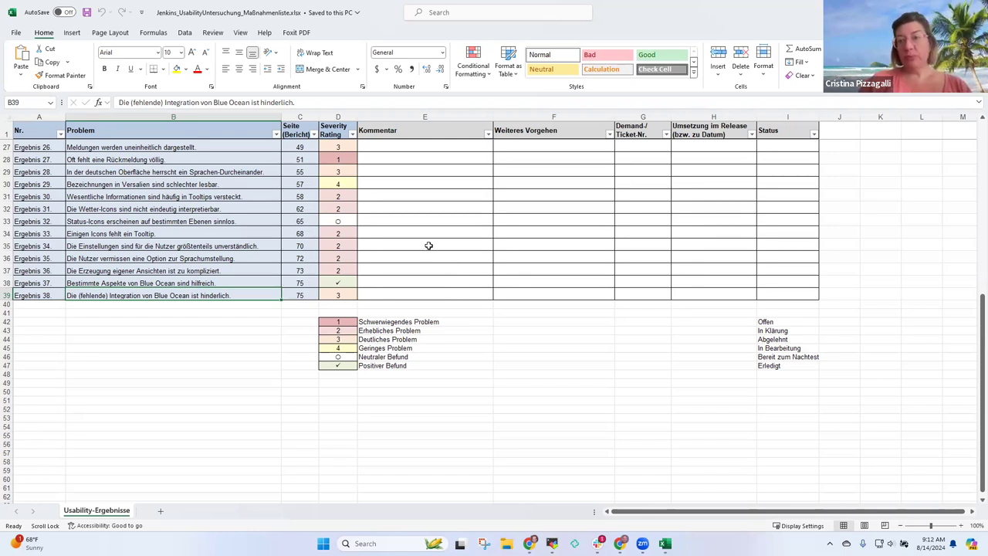